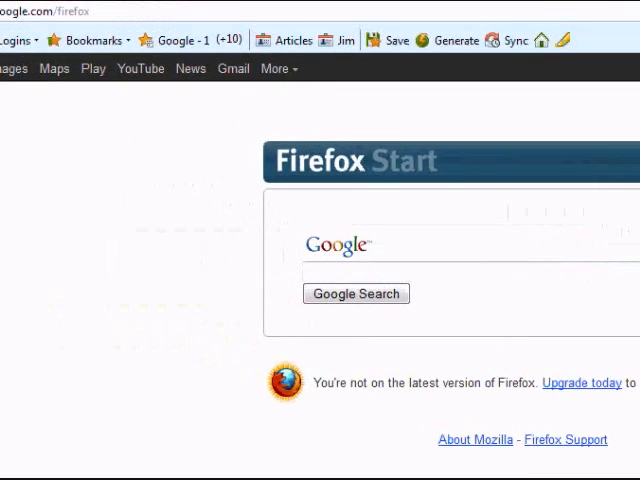
pyautogui.write('w')
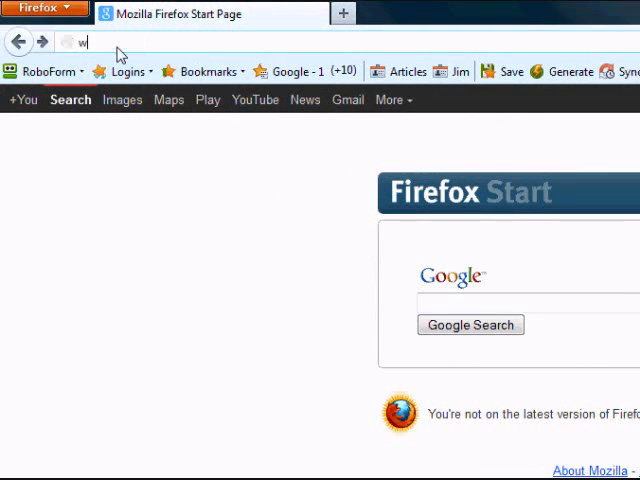
pyautogui.write('ww.recove')
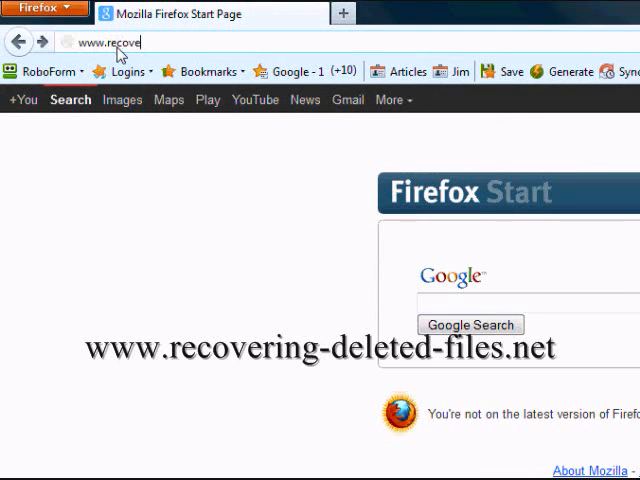
pyautogui.write('ring-dele')
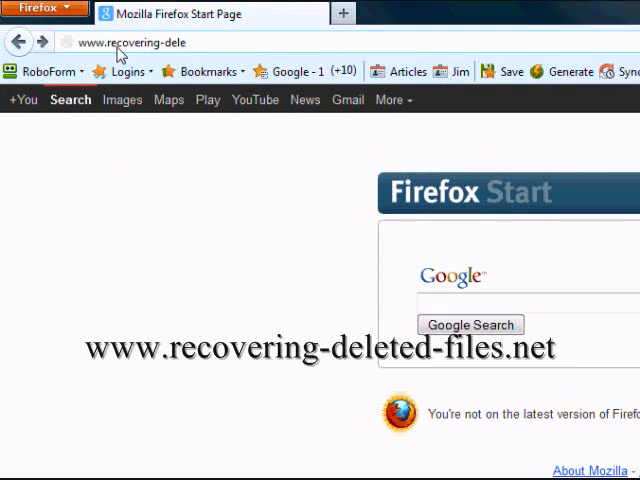
pyautogui.write('ted-files.net')
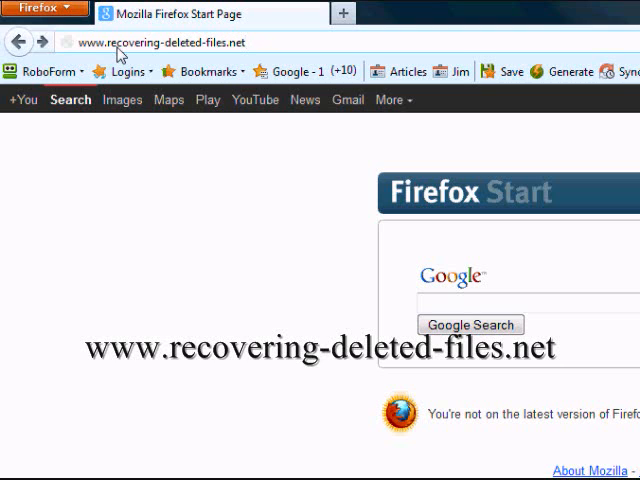
pyautogui.moveTo(320, 44)
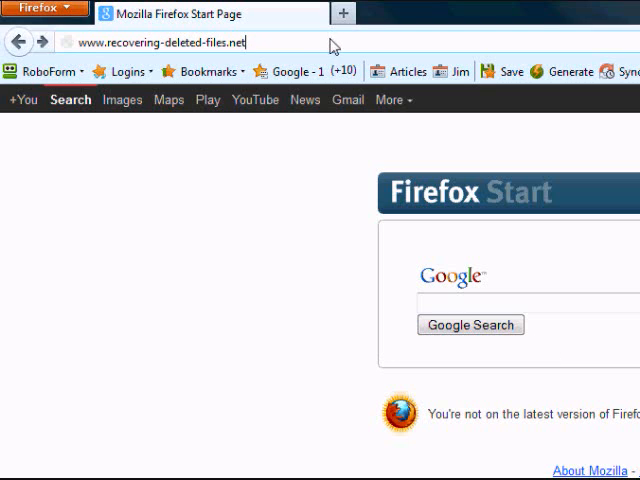
pyautogui.moveTo(378, 50)
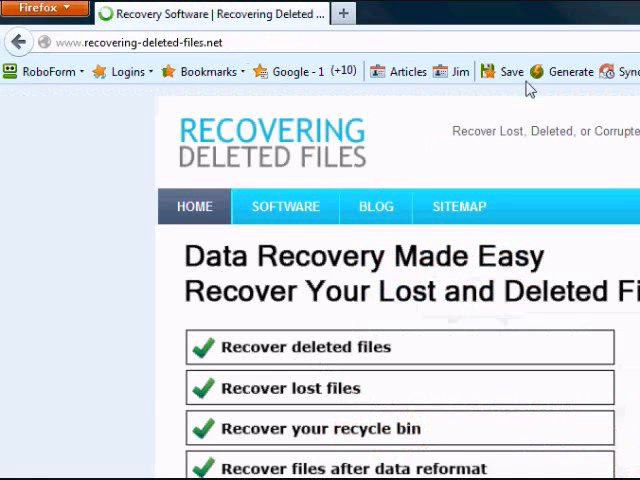
# Go to the Outlook Repair product page and download the Outlook Repair software
pyautogui.scroll(-3)
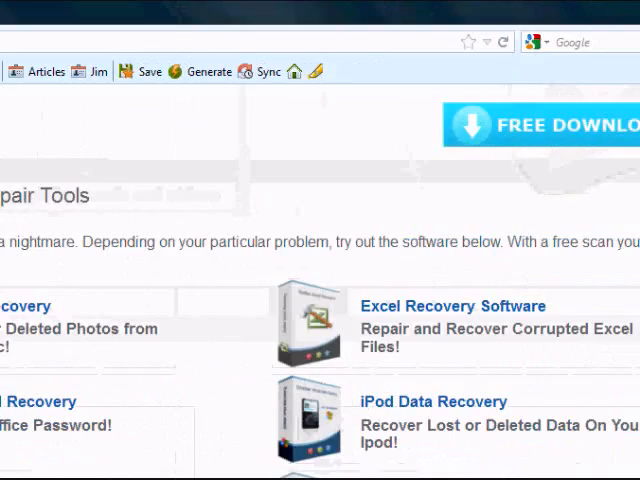
pyautogui.scroll(-3)
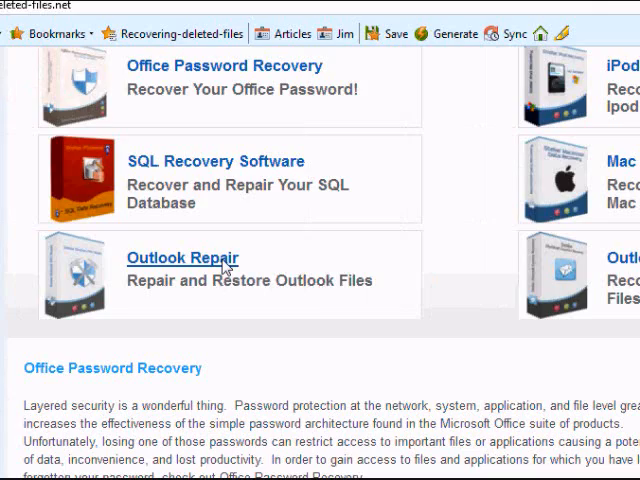
pyautogui.click(184, 258)
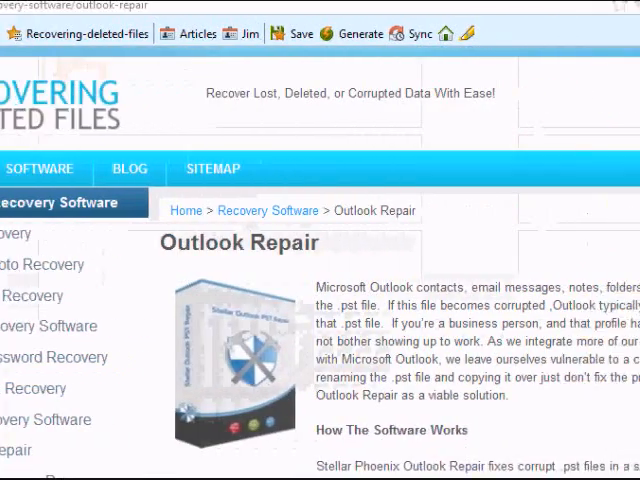
pyautogui.scroll(-3)
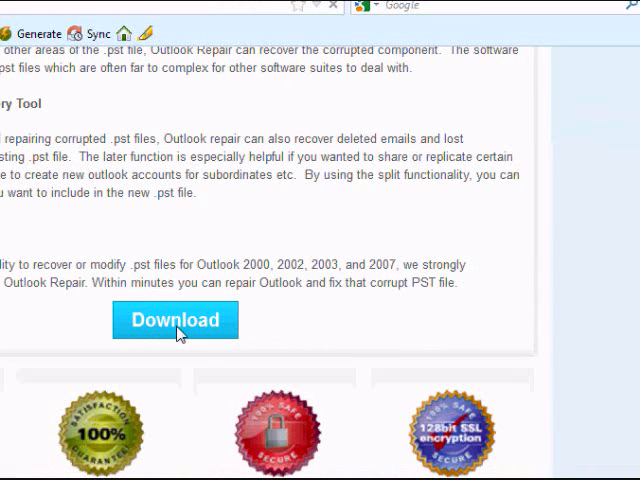
pyautogui.moveTo(220, 240)
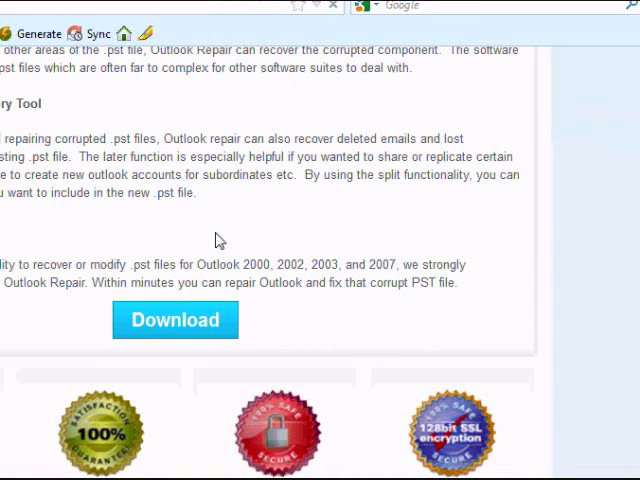
pyautogui.click(176, 320)
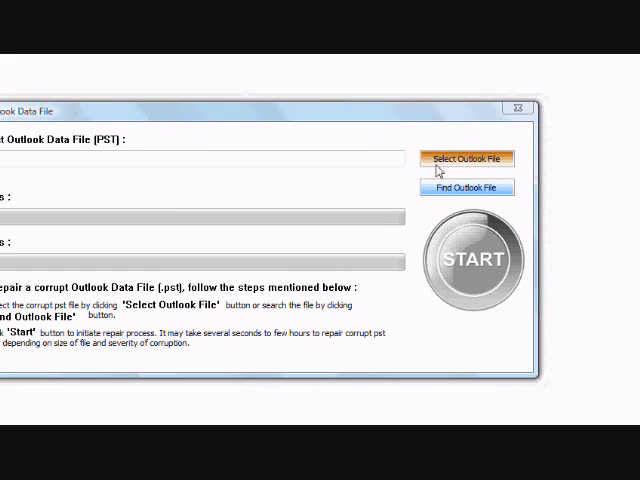
# Select the Outlook.pst data file and start its repair
pyautogui.click(466, 158)
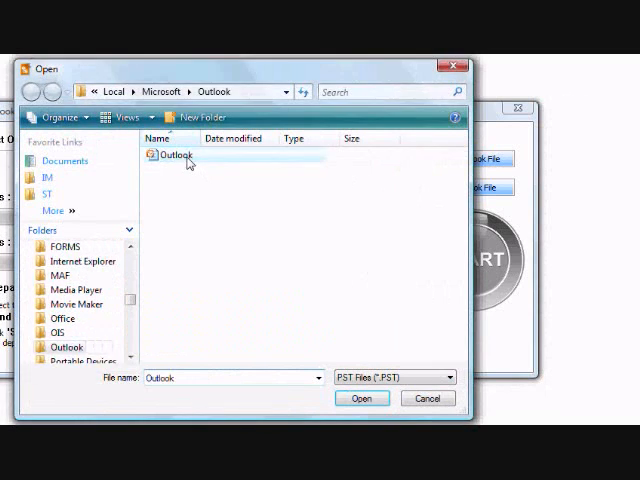
pyautogui.click(362, 398)
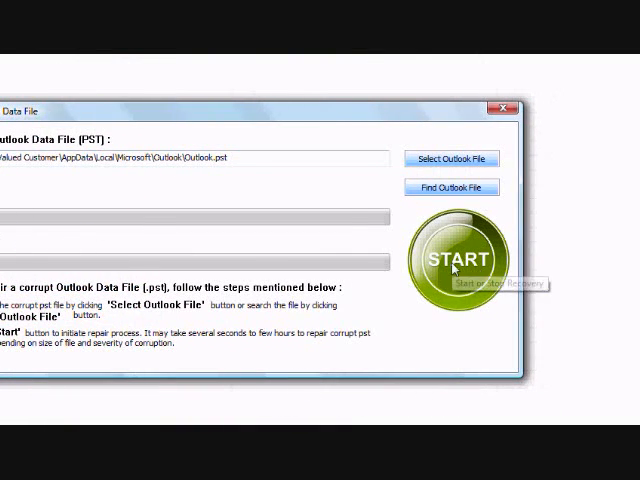
pyautogui.click(456, 258)
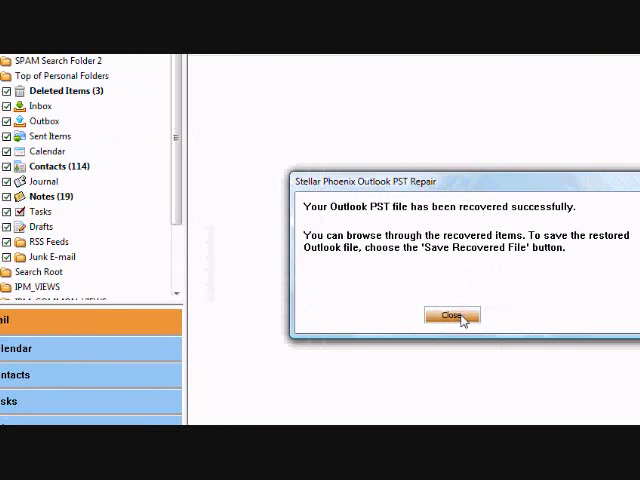
# Dismiss the 'recovered successfully' notice to reveal the Inbox, Contacts and Notes folder tree
pyautogui.click(452, 316)
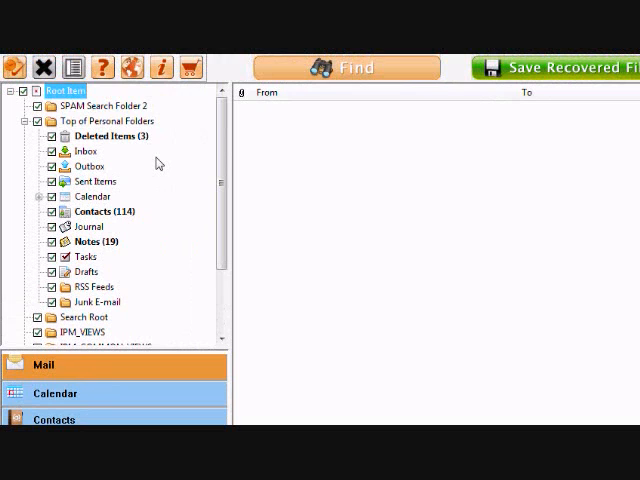
pyautogui.moveTo(170, 196)
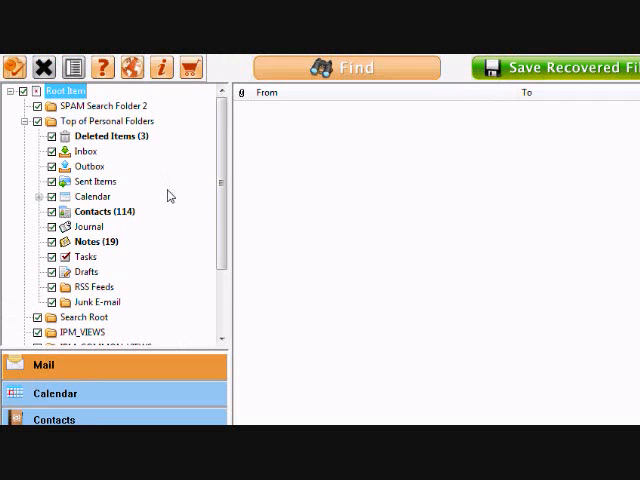
pyautogui.moveTo(148, 272)
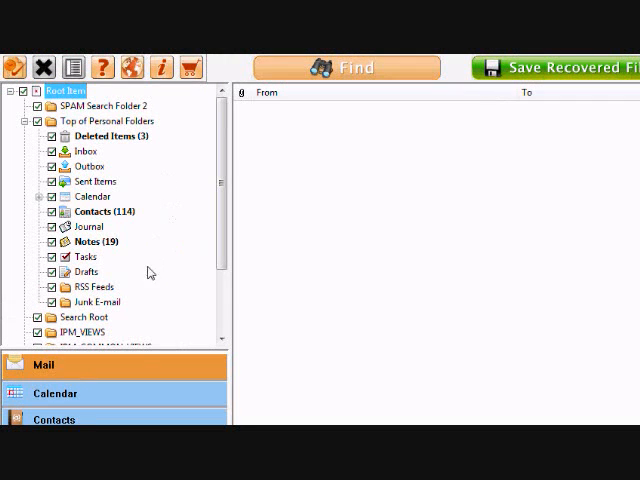